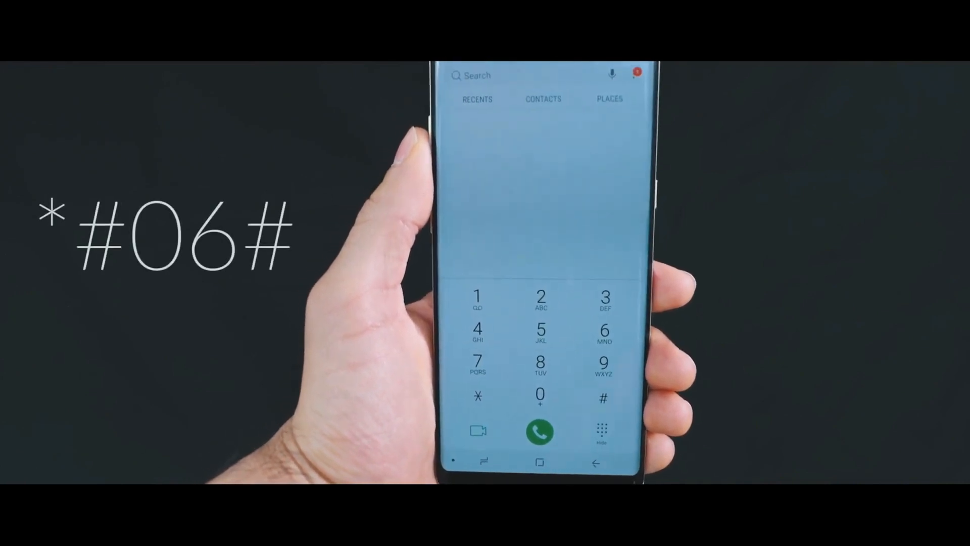
Enter the asterisk that begins the *#06# IMEI code on the dial pad.
{"action": "left_click", "coordinate": [478, 396]}
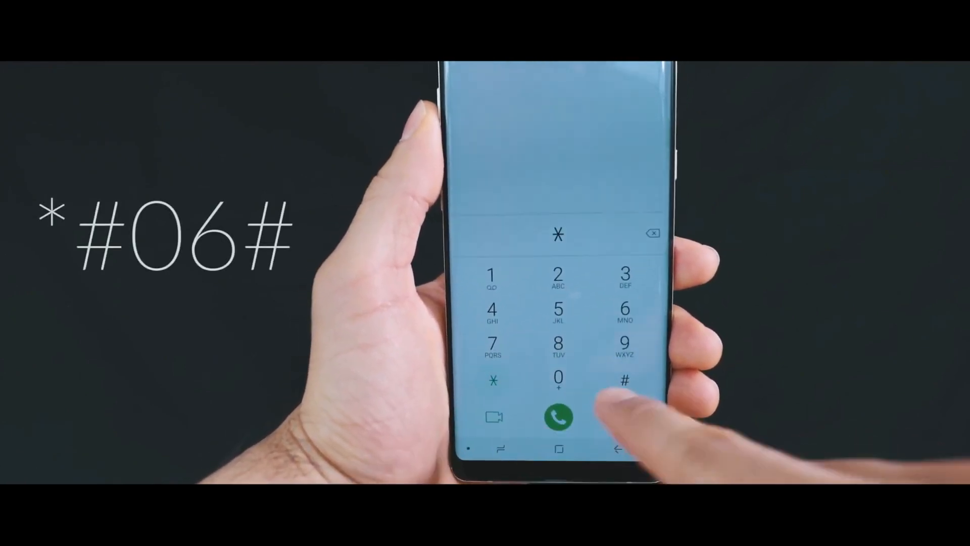